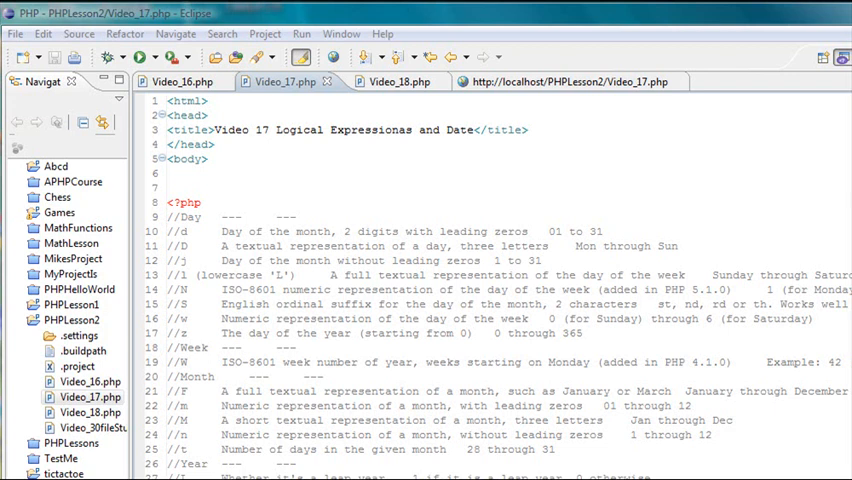
{"action": "mouse_move", "coordinate": [445, 295]}
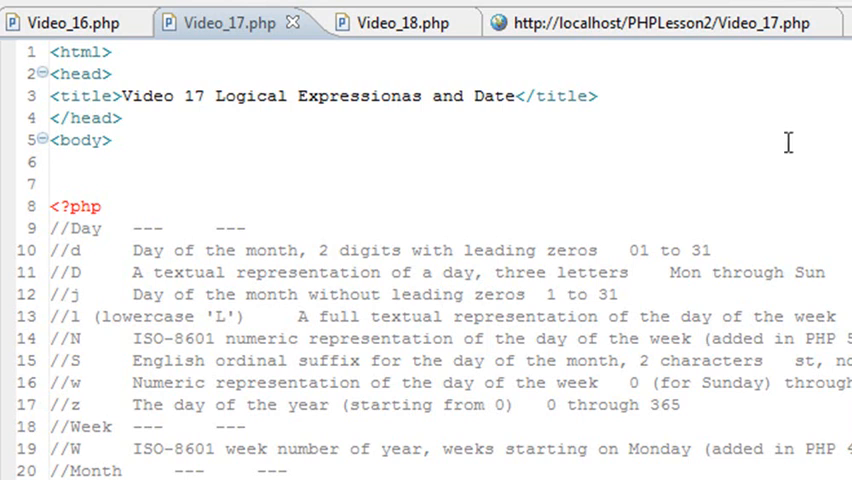
{"action": "mouse_move", "coordinate": [687, 72]}
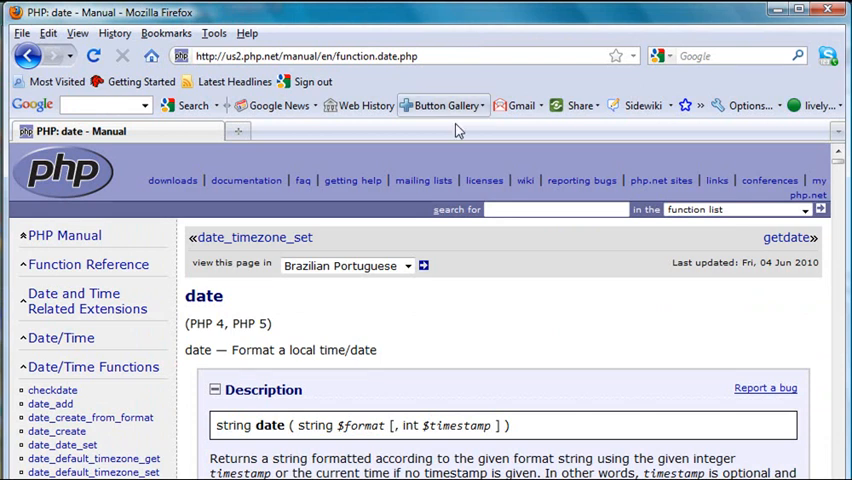
Read the php.net date() manual page, scrolling through its format-character table to the Changelog.
{"action": "left_click", "coordinate": [550, 209]}
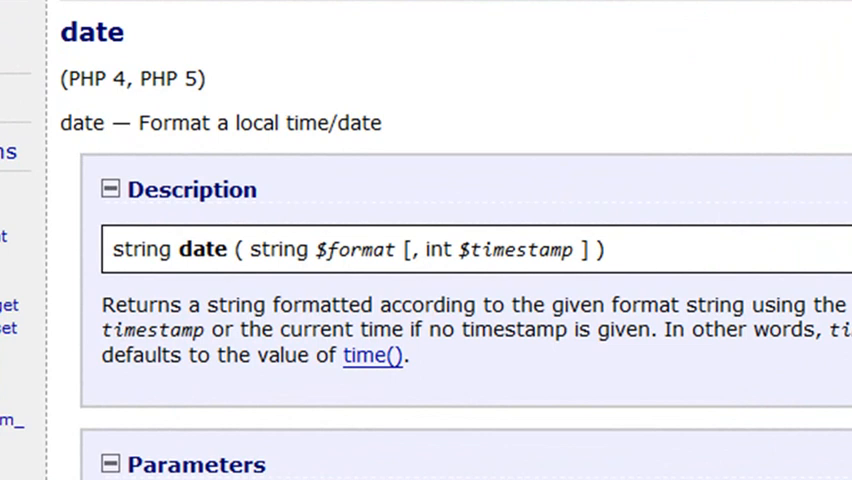
{"action": "scroll", "scroll_direction": "down", "scroll_amount": 3}
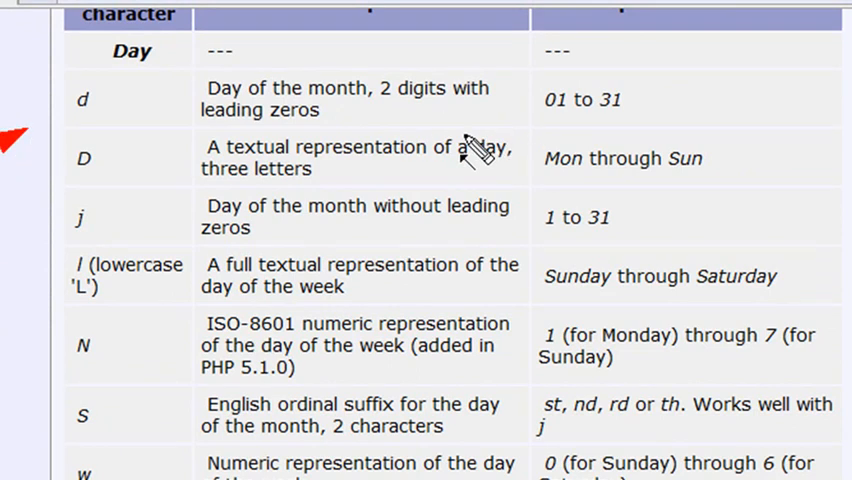
{"action": "mouse_move", "coordinate": [495, 133]}
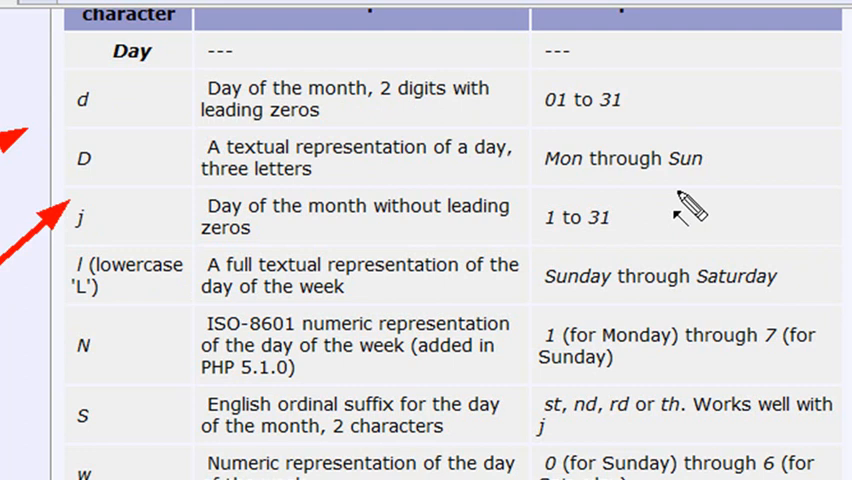
{"action": "mouse_move", "coordinate": [70, 285]}
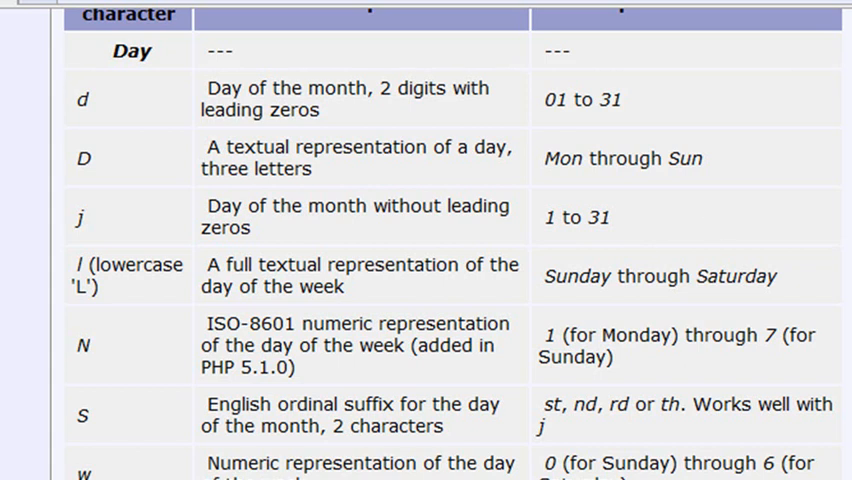
{"action": "scroll", "scroll_direction": "down", "scroll_amount": 3}
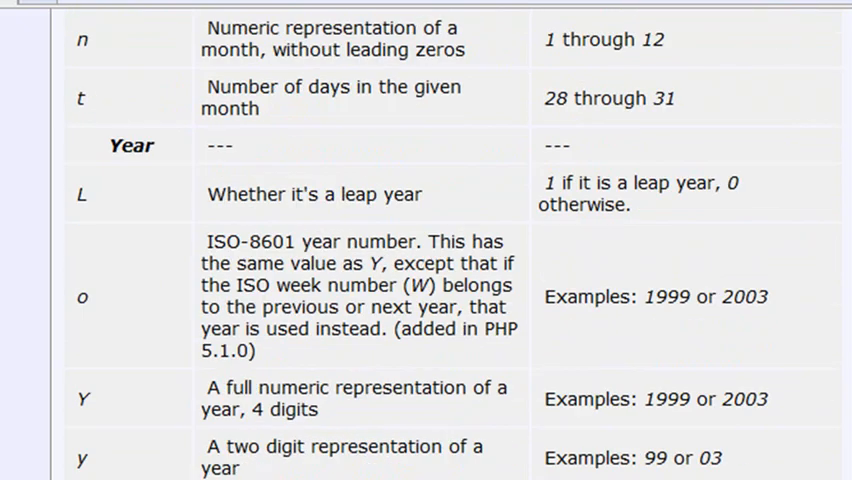
{"action": "scroll", "scroll_direction": "down", "scroll_amount": 3}
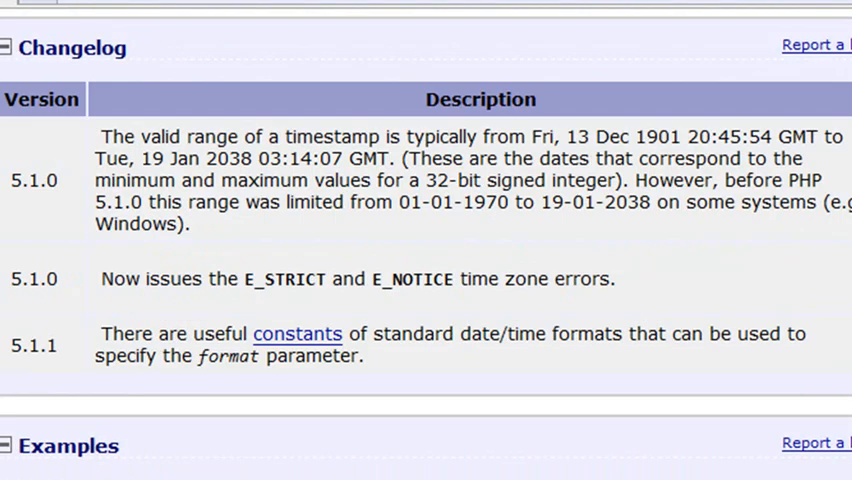
{"action": "scroll", "scroll_direction": "down", "scroll_amount": 3}
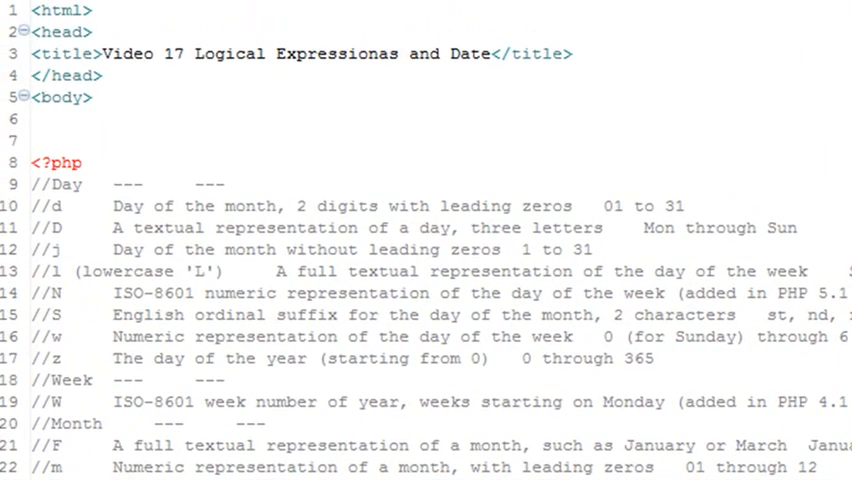
Scroll Video_17.php down to the $myDay if/elseif/else greeting block at lines 54–61.
{"action": "scroll", "scroll_direction": "down", "scroll_amount": 3}
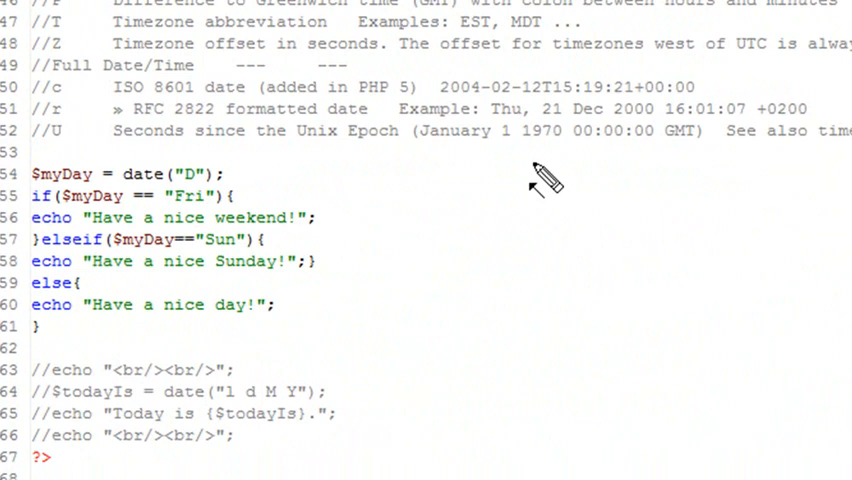
{"action": "scroll", "scroll_direction": "down", "scroll_amount": 3}
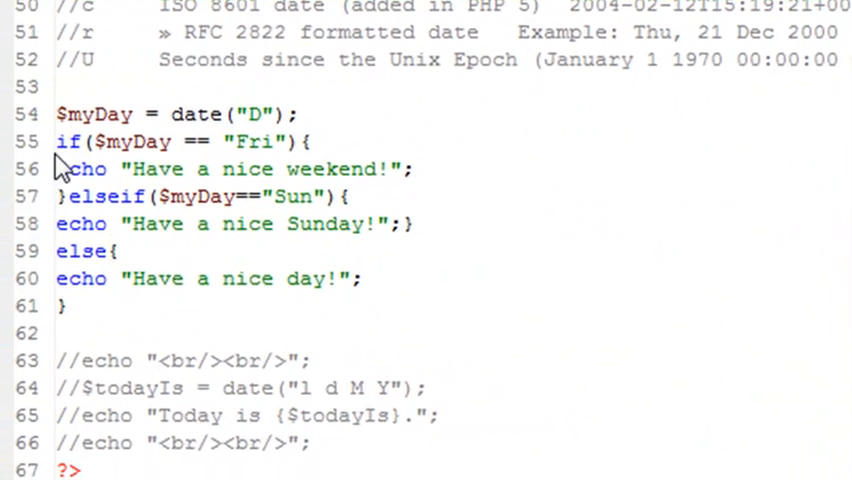
Temporarily comment out lines 55–61 and add an echo $myDay; line after the date("D") assignment.
{"action": "left_click_drag", "start_coordinate": [56, 141], "coordinate": [60, 305]}
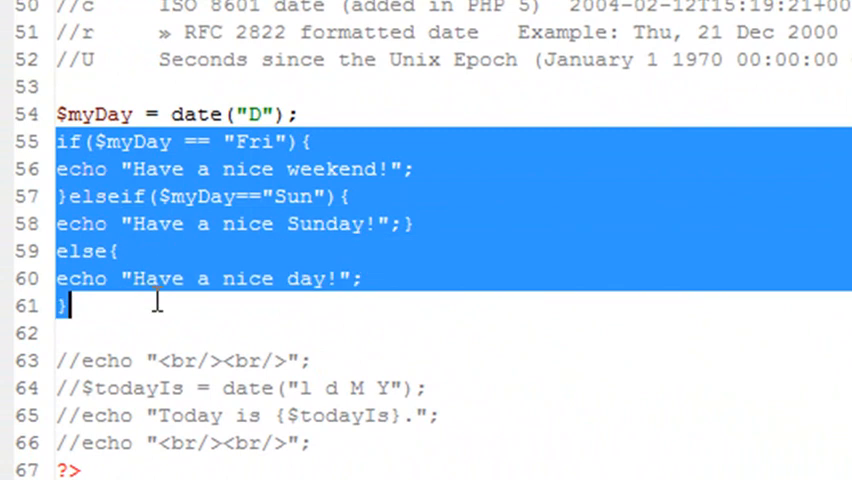
{"action": "key", "text": "ctrl+/"}
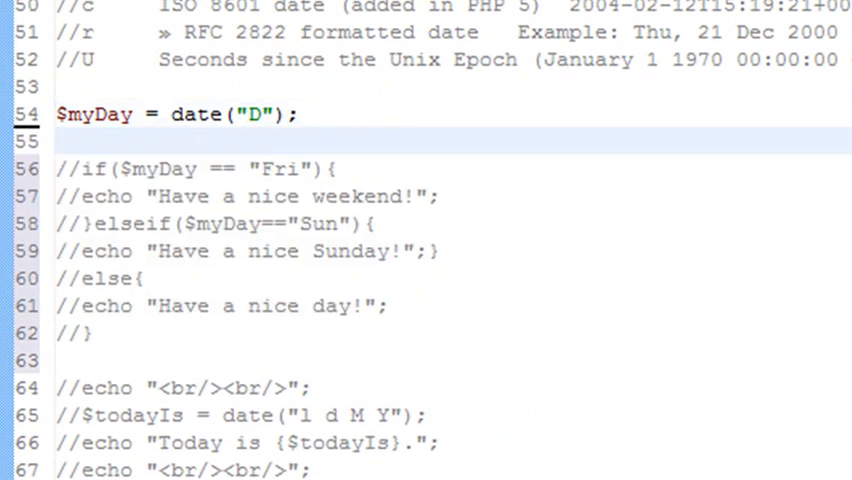
{"action": "type", "text": "echo"}
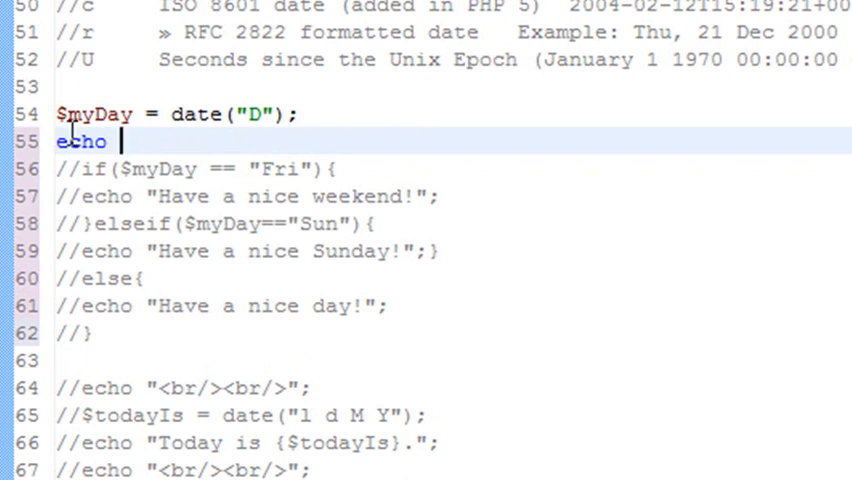
{"action": "double_click", "coordinate": [95, 114]}
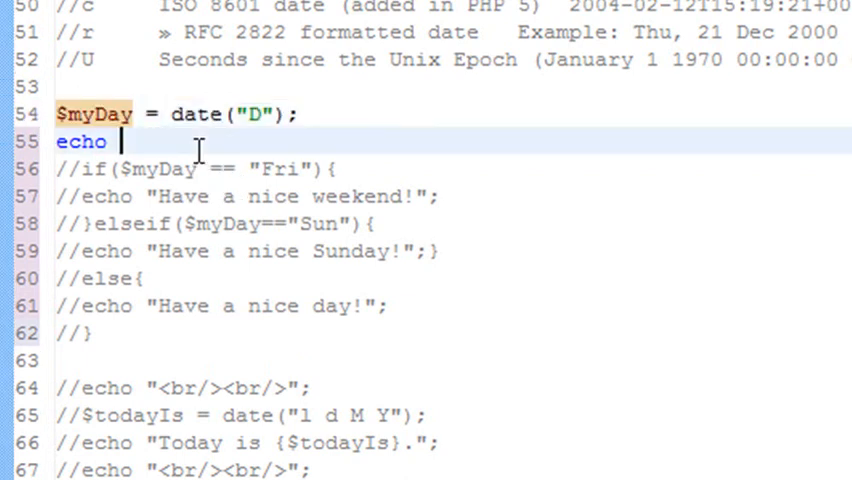
{"action": "type", "text": "$myDay"}
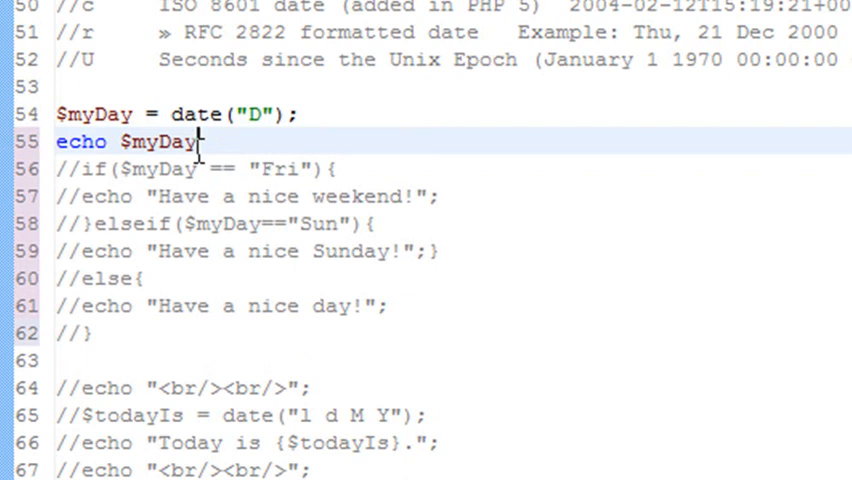
{"action": "type", "text": ";"}
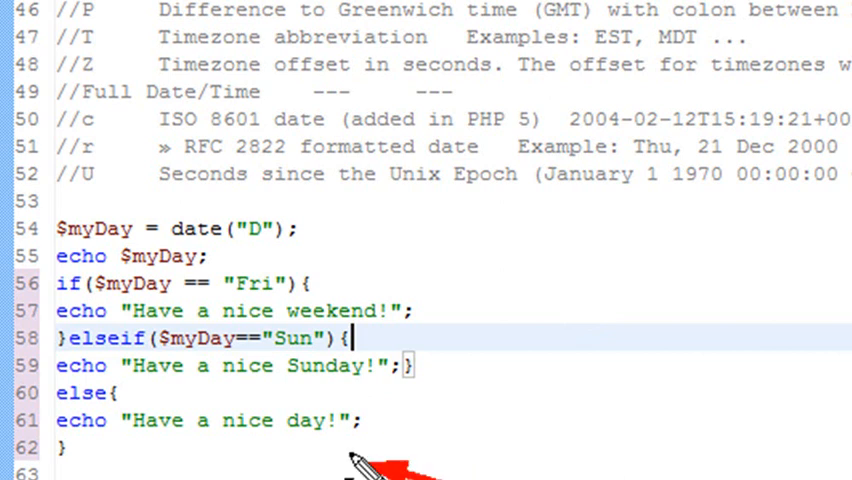
Open a new blank line 64 beneath the if/elseif/else block.
{"action": "left_click", "coordinate": [210, 256]}
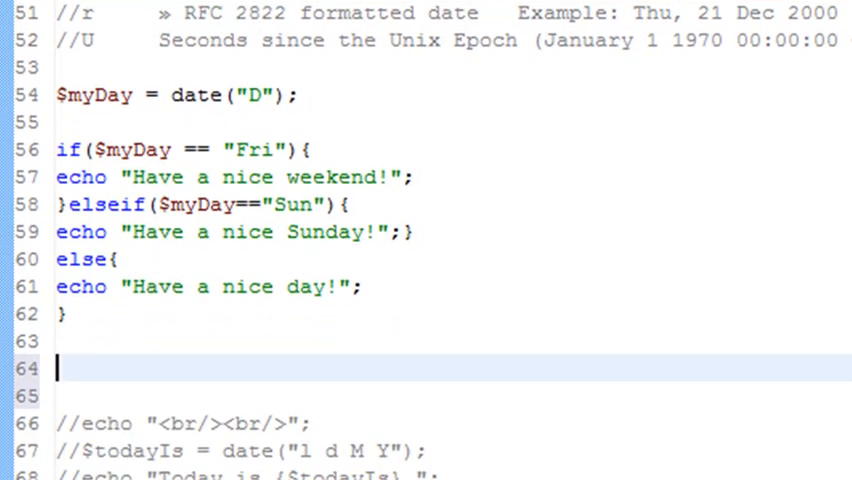
Write the note '&& AND || OR' on line 64, fixing the ANDS typo.
{"action": "type", "text": "&&"}
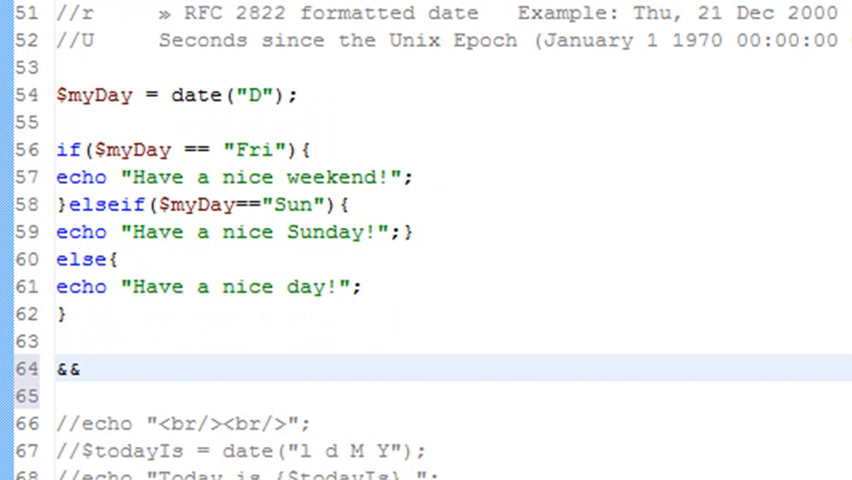
{"action": "type", "text": "ANDS"}
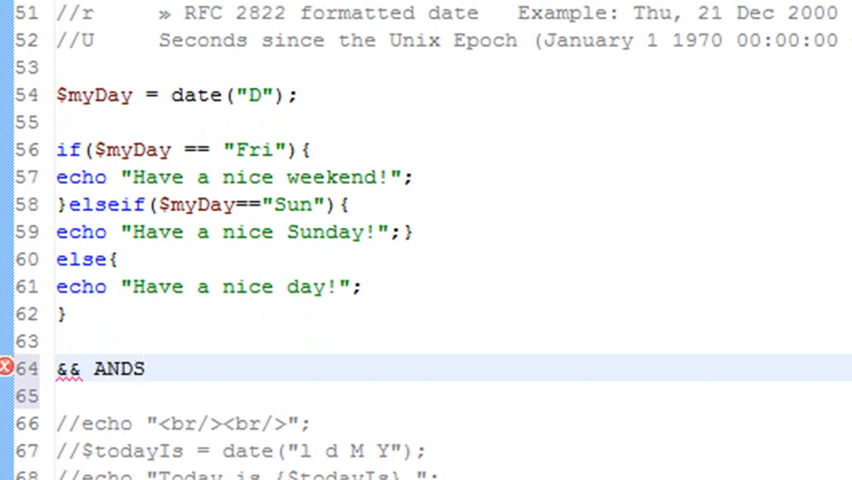
{"action": "key", "text": "Backspace"}
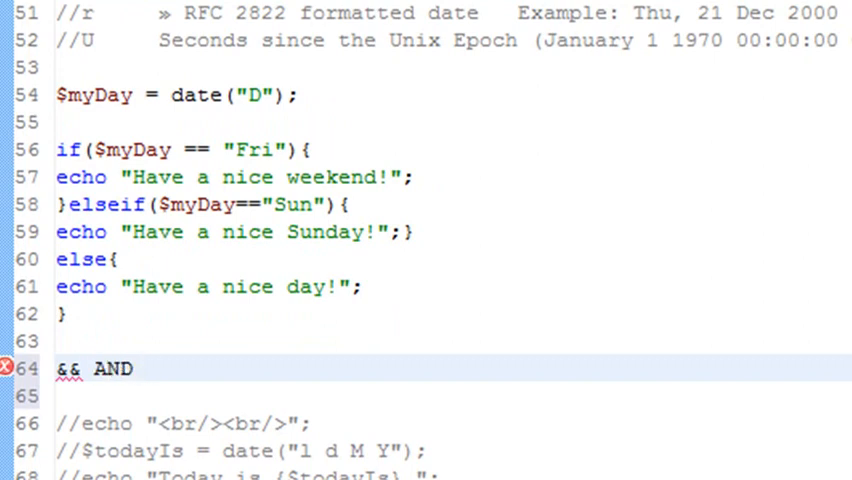
{"action": "type", "text": "||"}
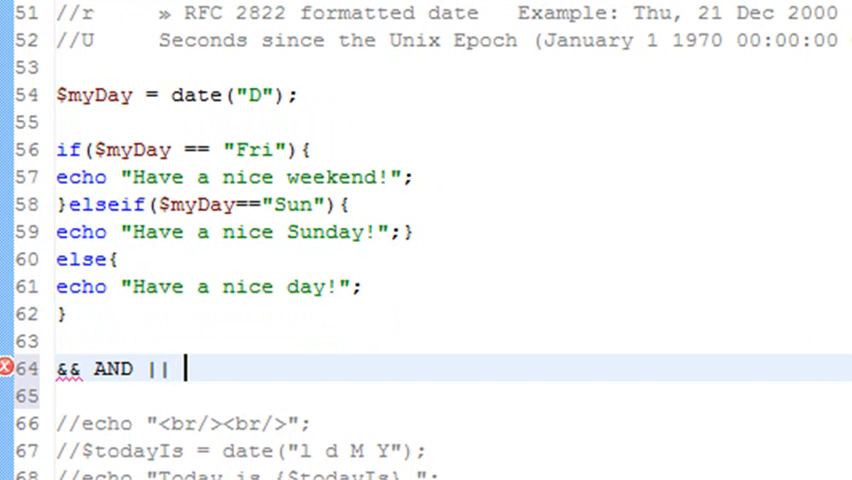
{"action": "type", "text": "OR"}
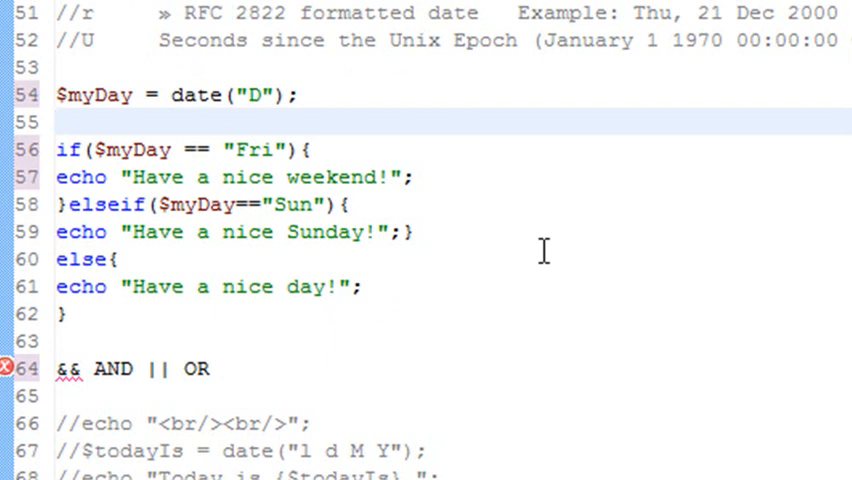
{"action": "mouse_move", "coordinate": [323, 316]}
{"action": "type", "text": "//"}
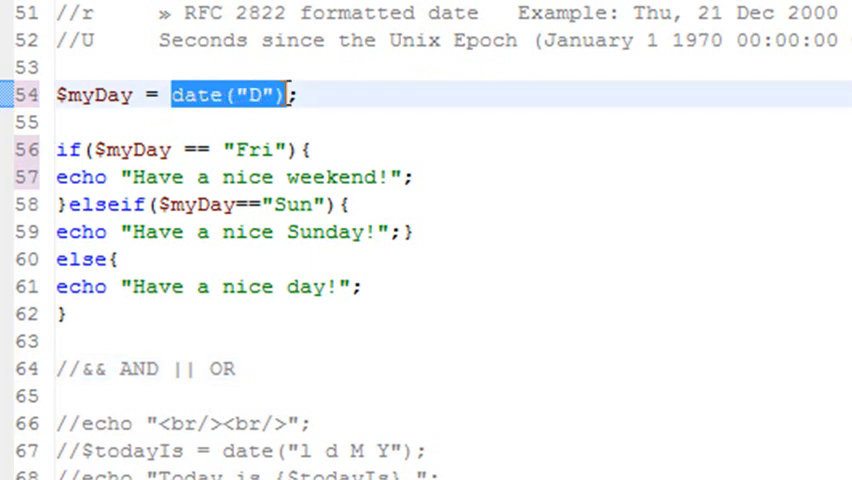
Replace the date("D") call with the fixed value "Mon" in the $myDay assignment.
{"action": "key", "text": "Delete"}
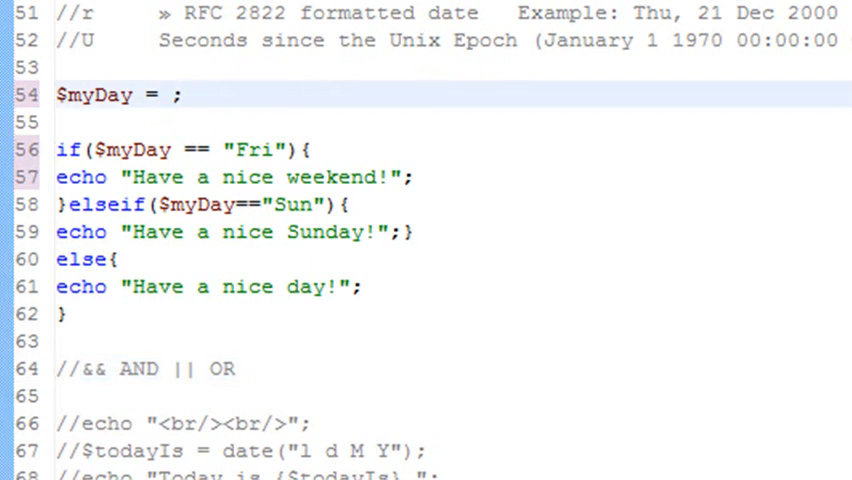
{"action": "type", "text": "\"Mo\""}
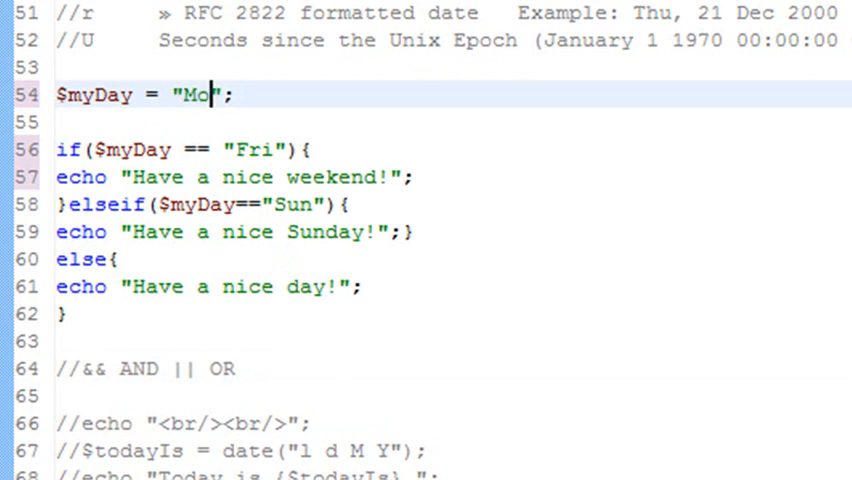
{"action": "type", "text": "n"}
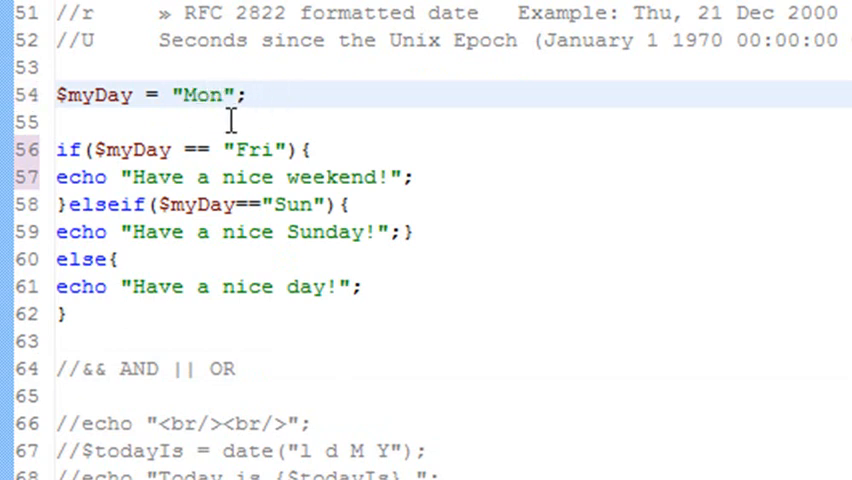
{"action": "mouse_move", "coordinate": [228, 150]}
{"action": "type", "text": "M"}
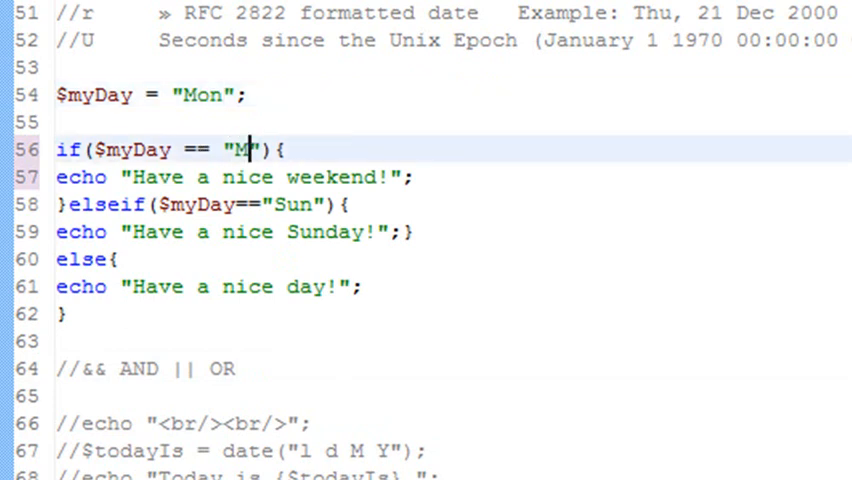
{"action": "type", "text": "on"}
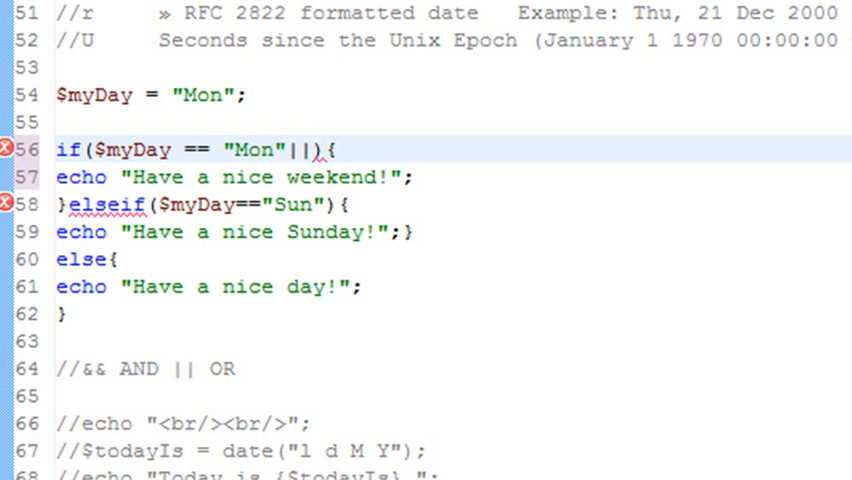
Make the condition ($myDay == "Mon") || ($myDay == "Wed") and echo "Girls get in Free!".
{"action": "double_click", "coordinate": [123, 150]}
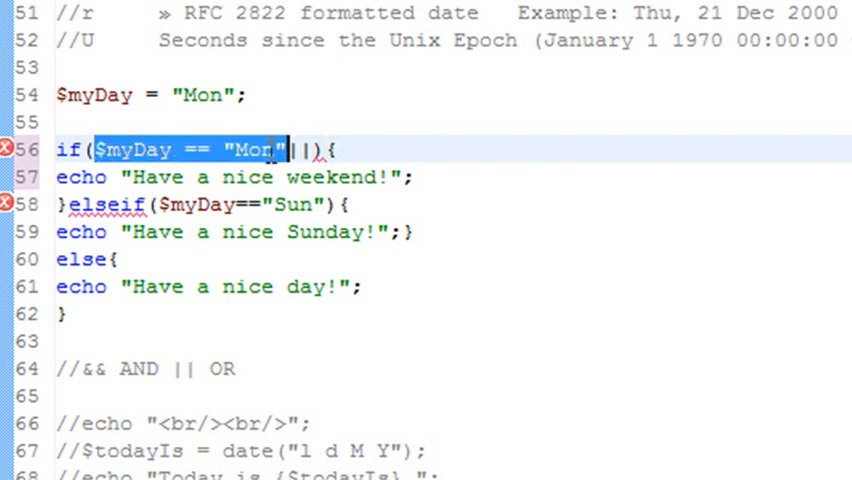
{"action": "type", "text": "$myDay == \"Mon\""}
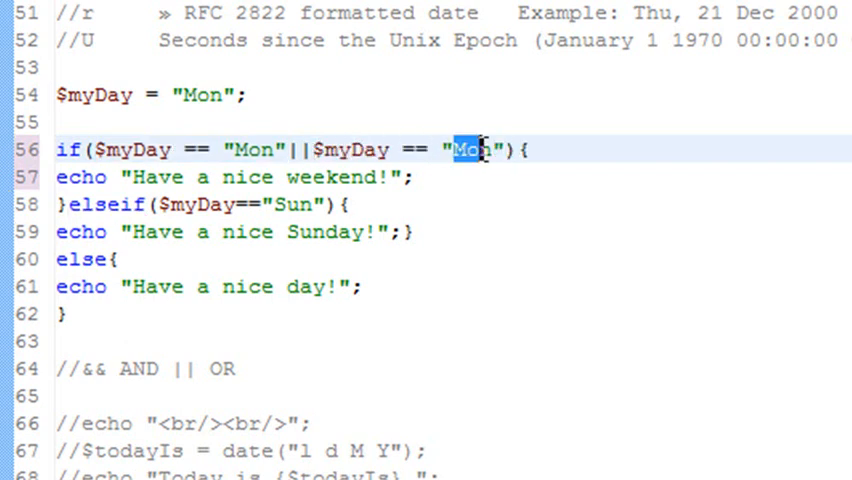
{"action": "type", "text": "Wed"}
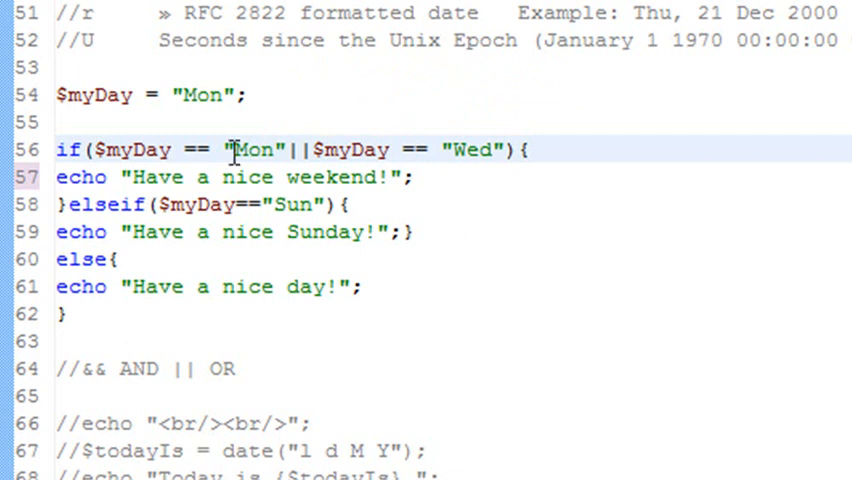
{"action": "left_click_drag", "start_coordinate": [131, 177], "coordinate": [375, 177]}
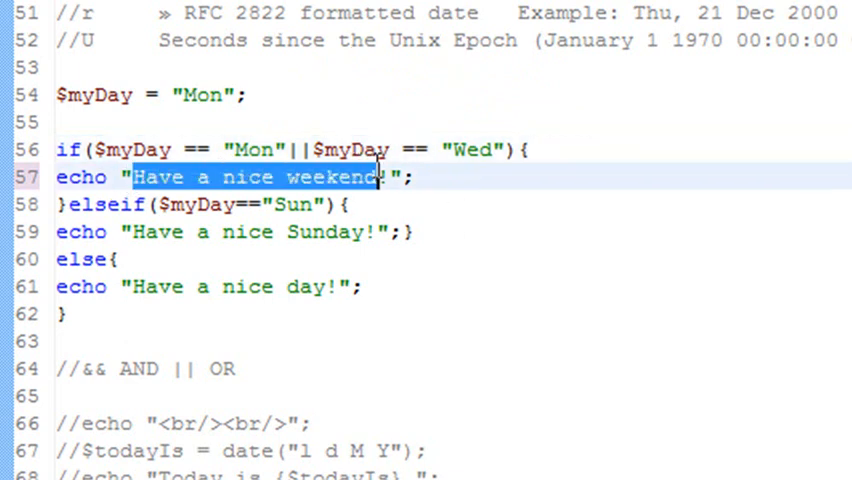
{"action": "type", "text": "Girls get"}
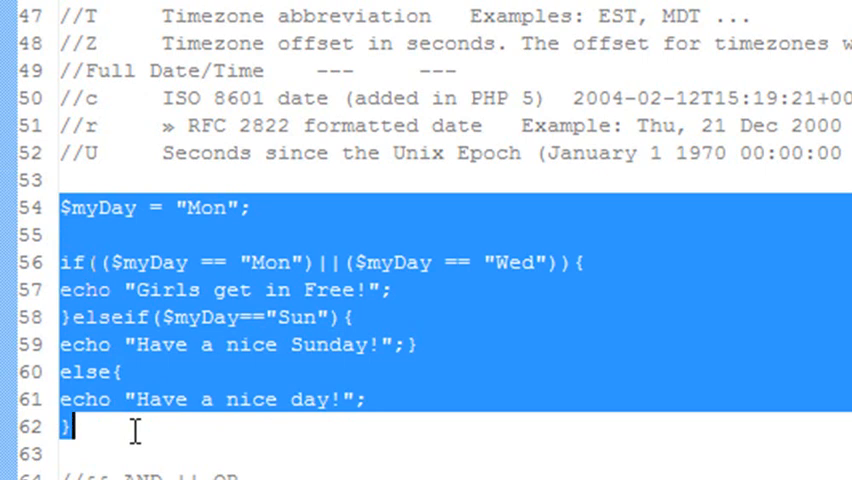
Comment out the greeting block at lines 54–62 and uncomment the "Today is" lines 66–69.
{"action": "key", "text": "ctrl+/"}
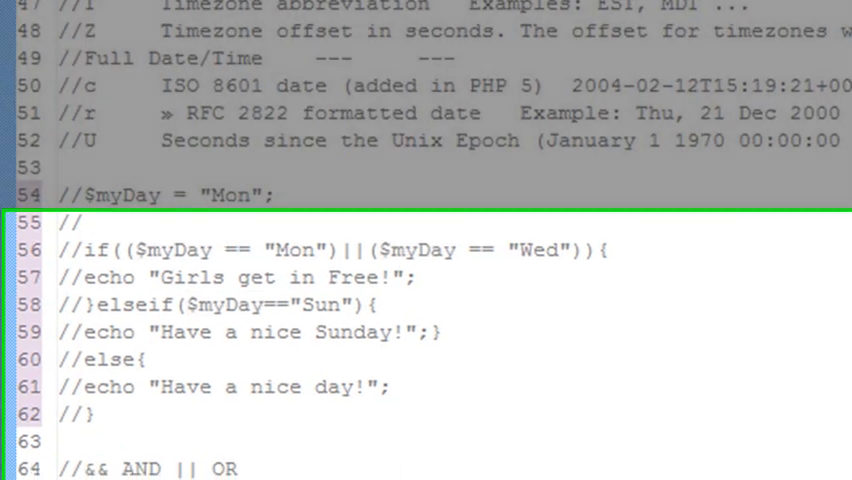
{"action": "scroll", "scroll_direction": "down", "scroll_amount": 3}
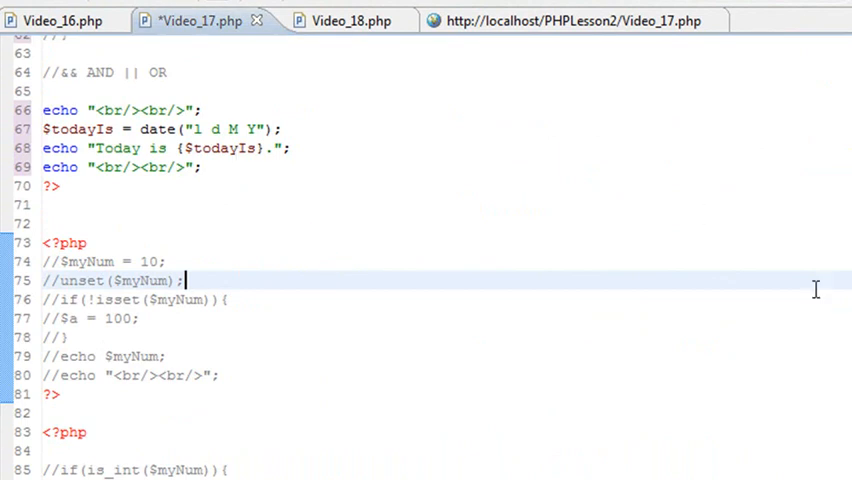
Save and view Video_17.php in the browser, showing "Today is Sunday 06 Jun 2010.".
{"action": "scroll", "scroll_direction": "up", "scroll_amount": 3}
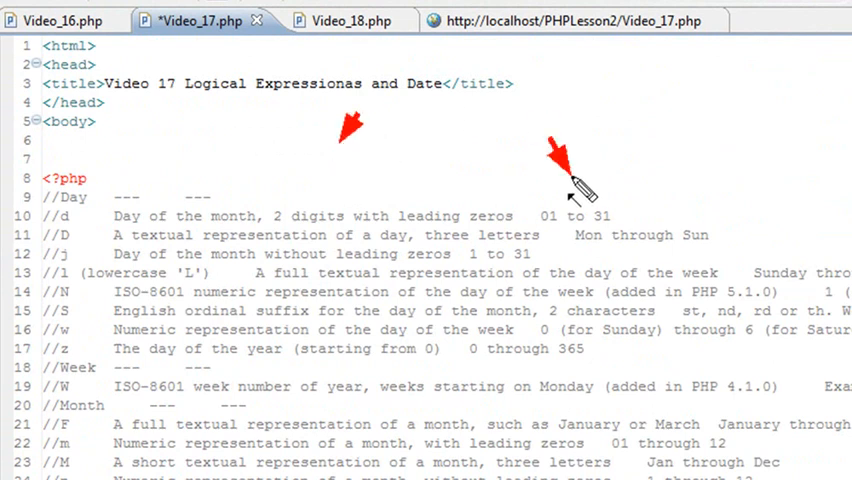
{"action": "scroll", "scroll_direction": "down", "scroll_amount": 3}
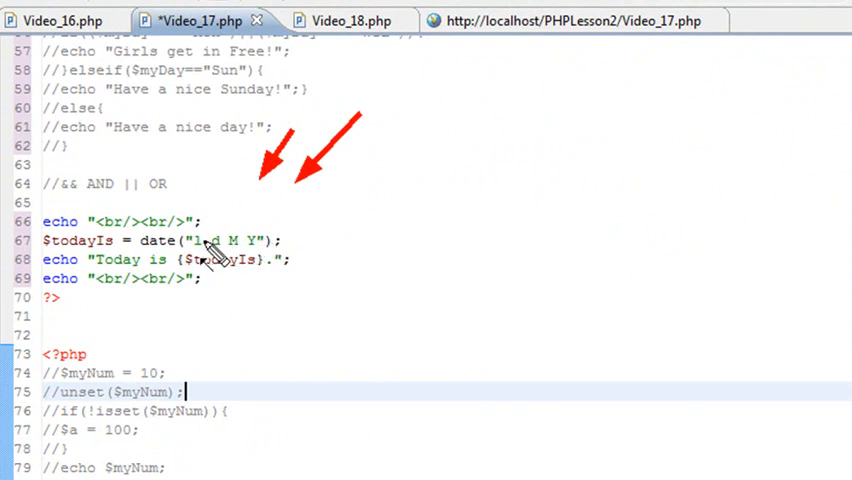
{"action": "mouse_move", "coordinate": [355, 245]}
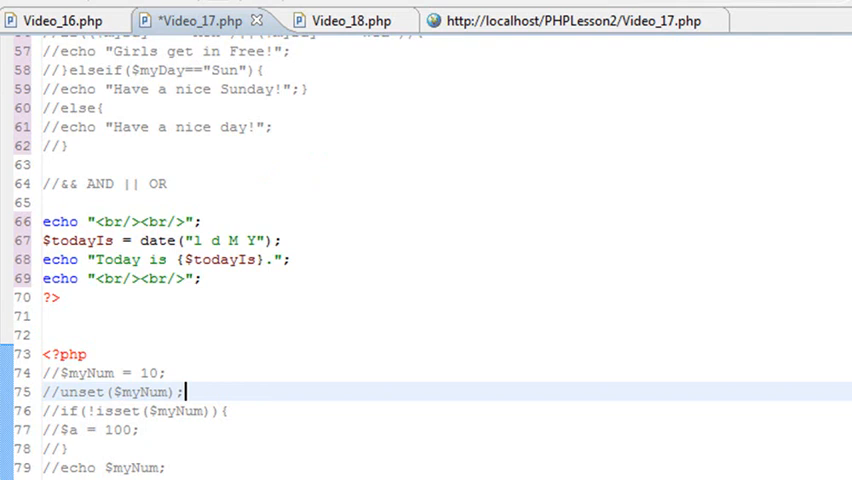
{"action": "left_click", "coordinate": [570, 20]}
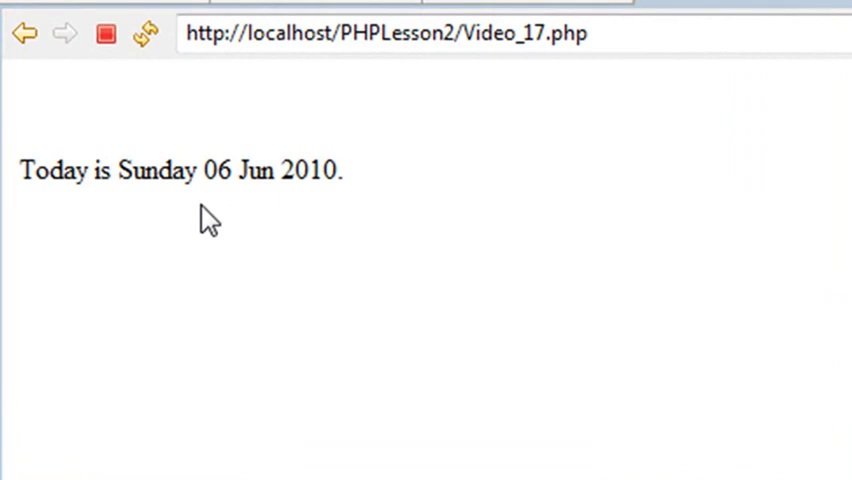
{"action": "mouse_move", "coordinate": [185, 30]}
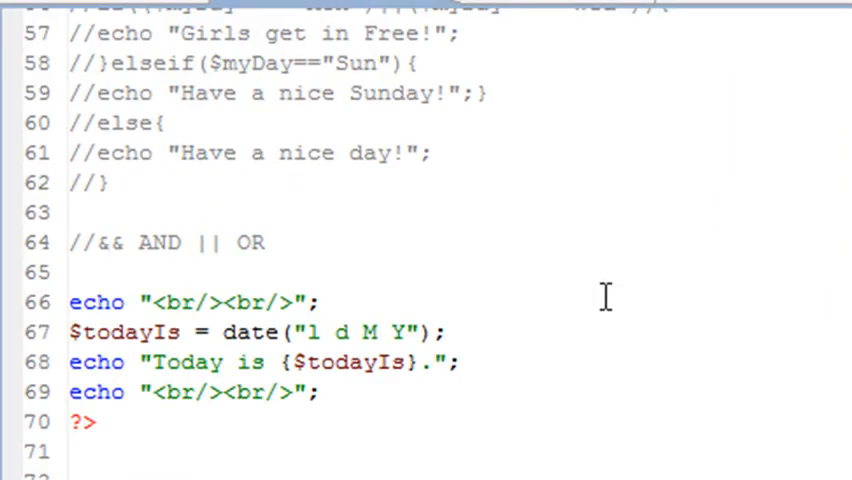
Comment out the four "Today is" date lines and reactivate the unset/isset block echoing $a.
{"action": "scroll", "scroll_direction": "down", "scroll_amount": 3}
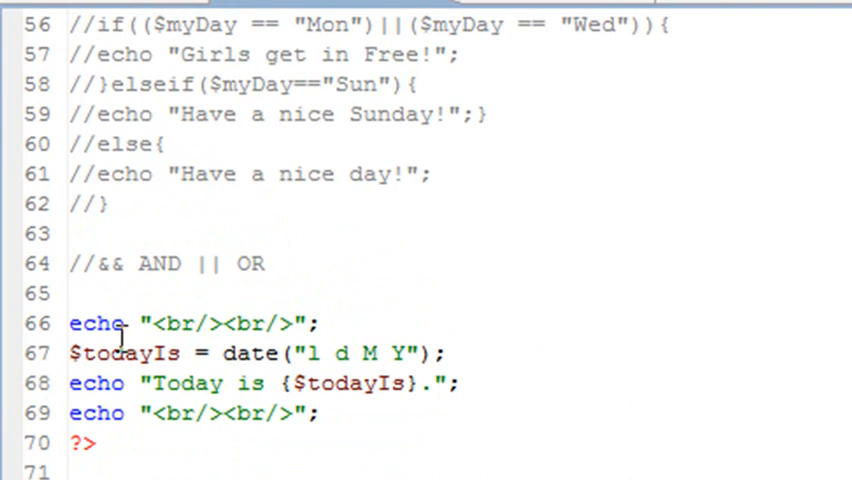
{"action": "left_click_drag", "start_coordinate": [70, 323], "coordinate": [210, 383]}
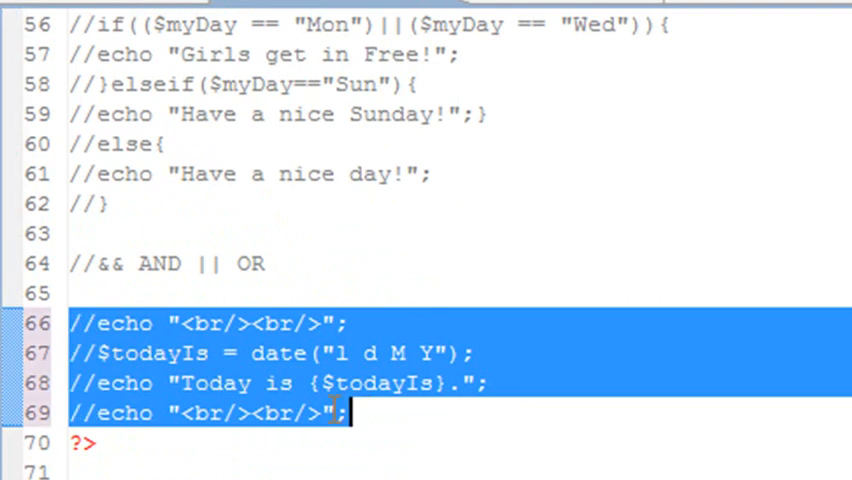
{"action": "scroll", "scroll_direction": "down", "scroll_amount": 3}
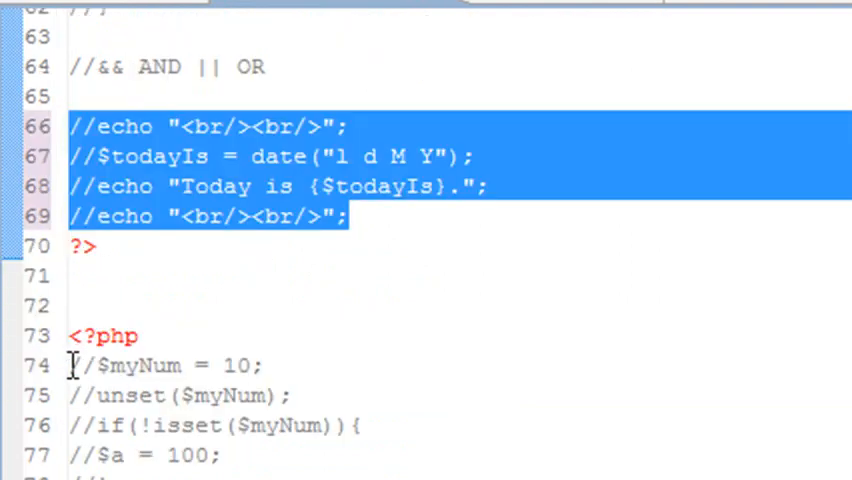
{"action": "scroll", "scroll_direction": "down", "scroll_amount": 3}
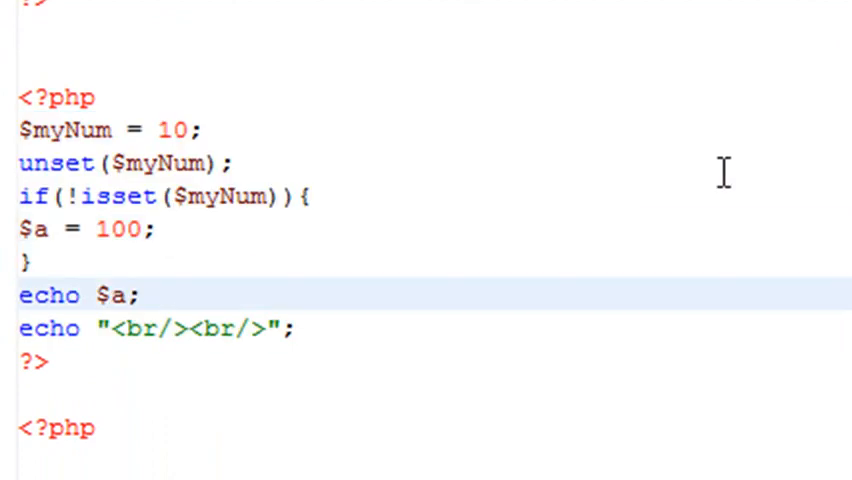
{"action": "mouse_move", "coordinate": [508, 22]}
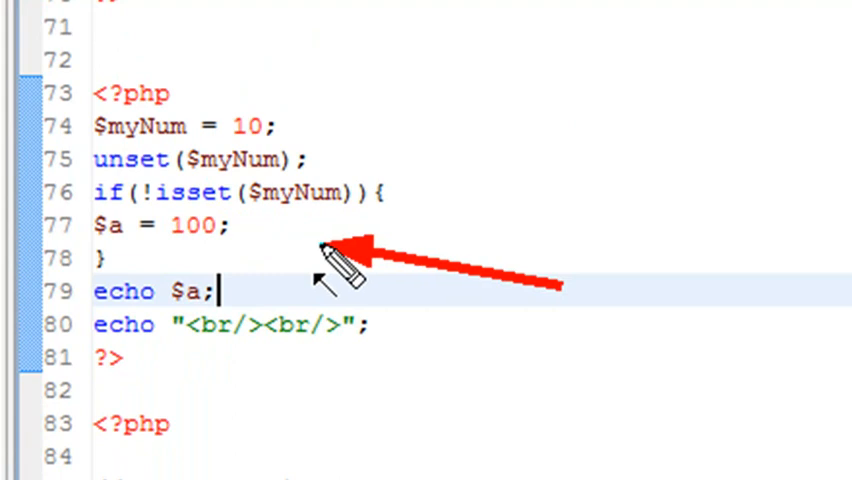
{"action": "mouse_move", "coordinate": [280, 305]}
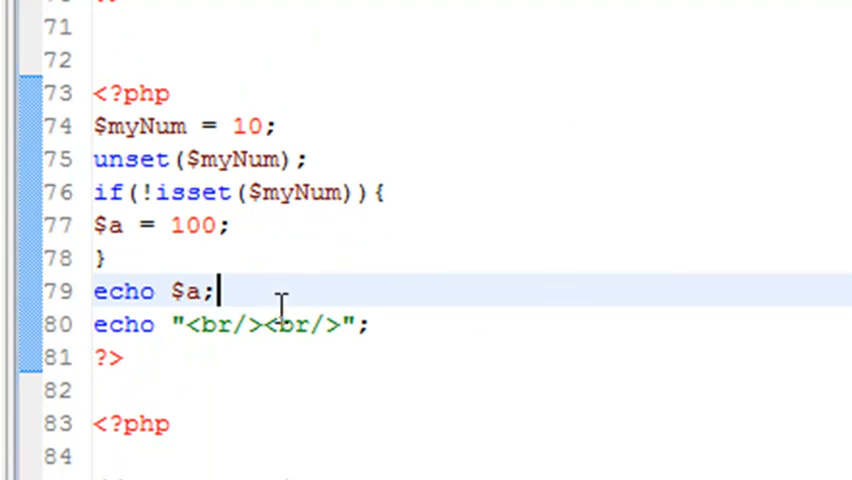
Comment out the unset/isset lines, enable the is_int/settype block, and begin an echo inside it.
{"action": "left_click_drag", "start_coordinate": [93, 125], "coordinate": [374, 324]}
{"action": "type", "text": "settype($myNum, \"string\");"}
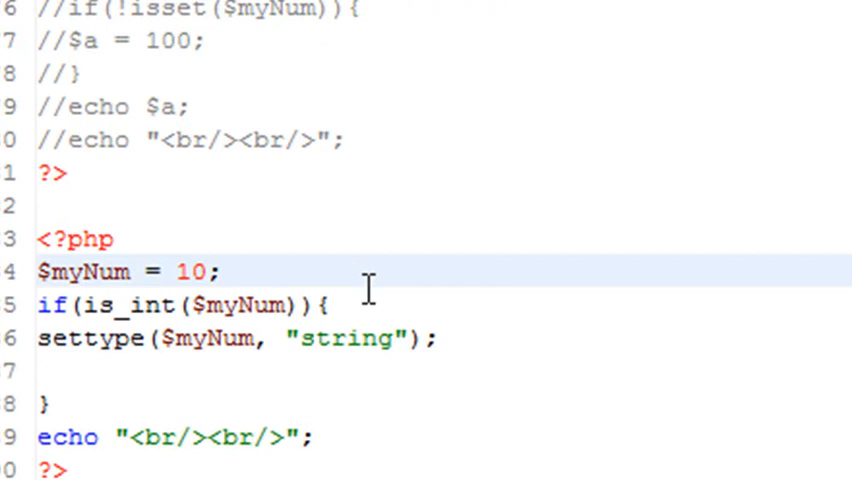
{"action": "type", "text": "e"}
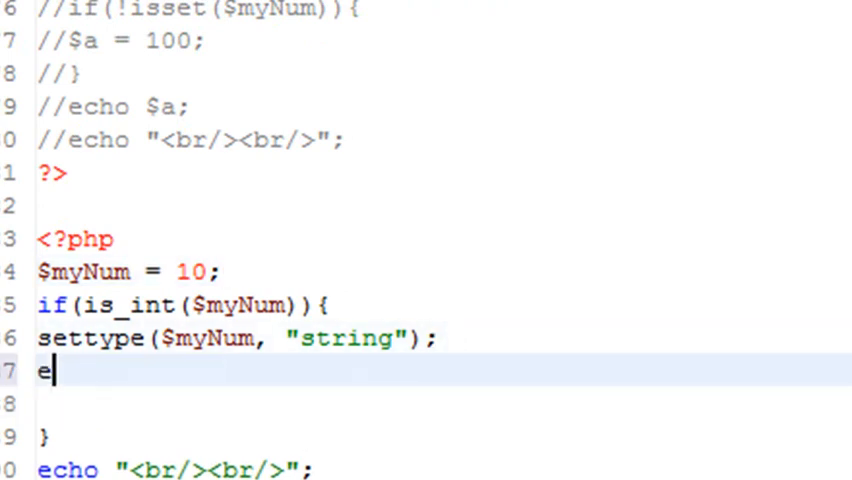
{"action": "type", "text": "cho"}
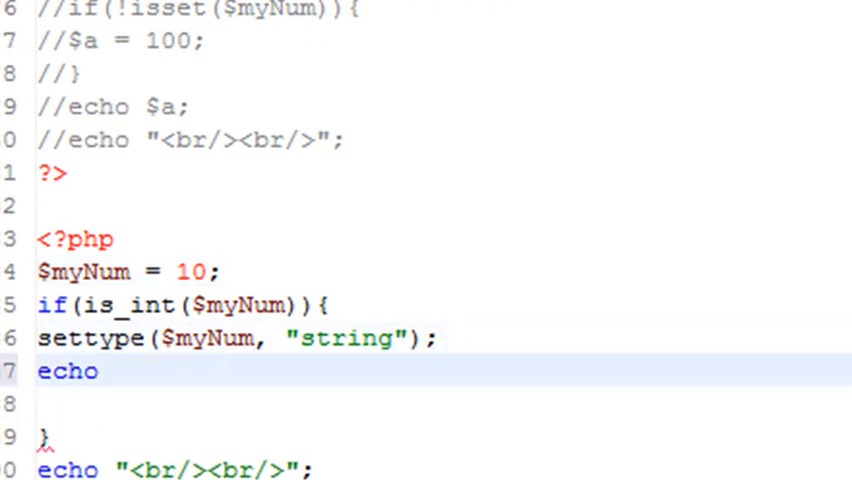
{"action": "scroll", "scroll_direction": "down", "scroll_amount": 3}
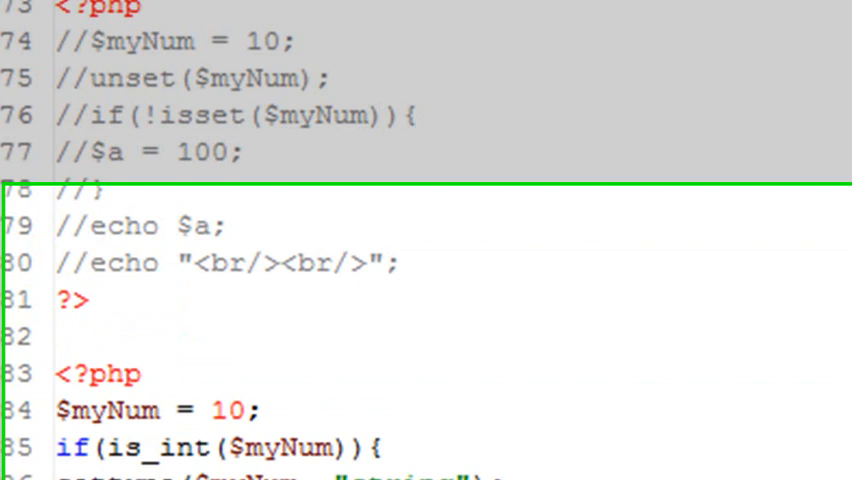
Add echo is_string($myNum); in the is_int block and comment out echo $myNum;.
{"action": "scroll", "scroll_direction": "down", "scroll_amount": 3}
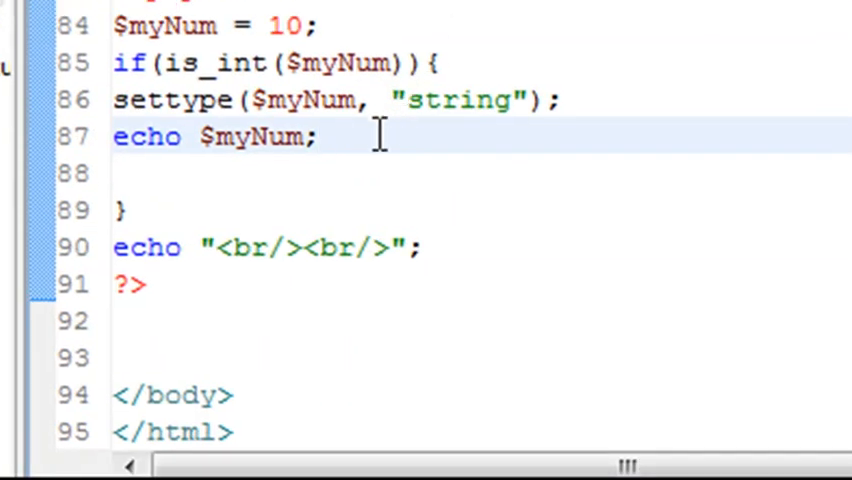
{"action": "type", "text": "ec"}
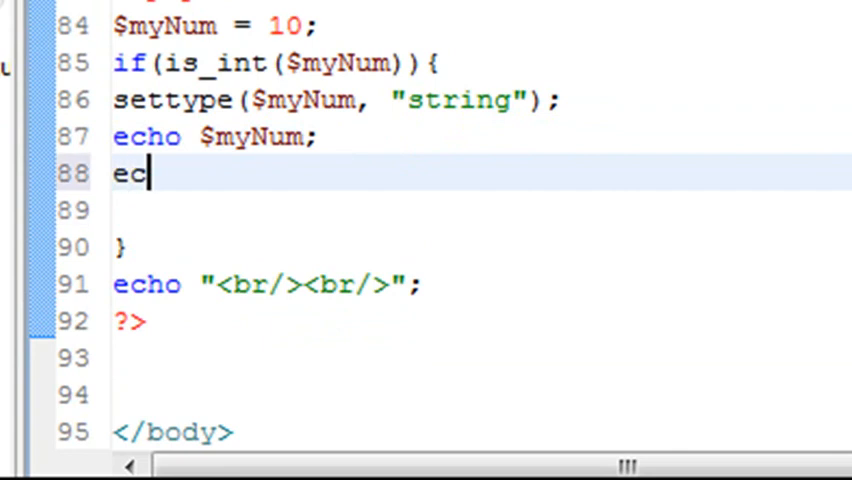
{"action": "type", "text": "ho is"}
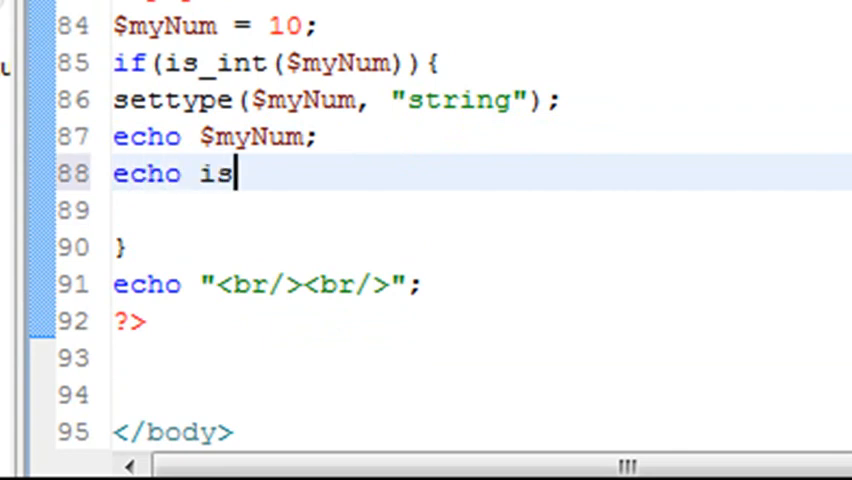
{"action": "type", "text": "_strin"}
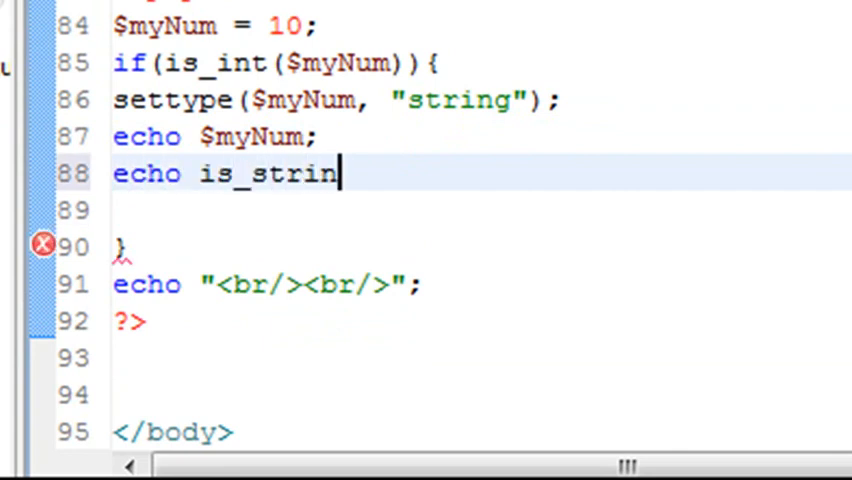
{"action": "type", "text": "g();"}
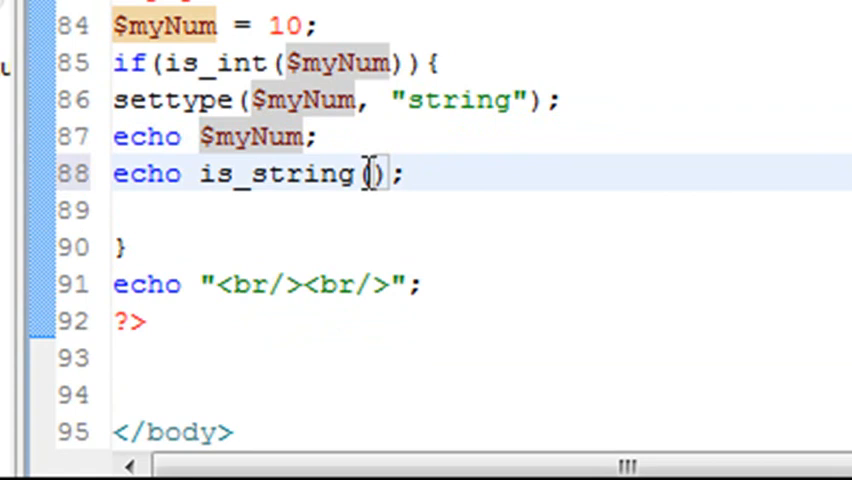
{"action": "type", "text": "$myNum"}
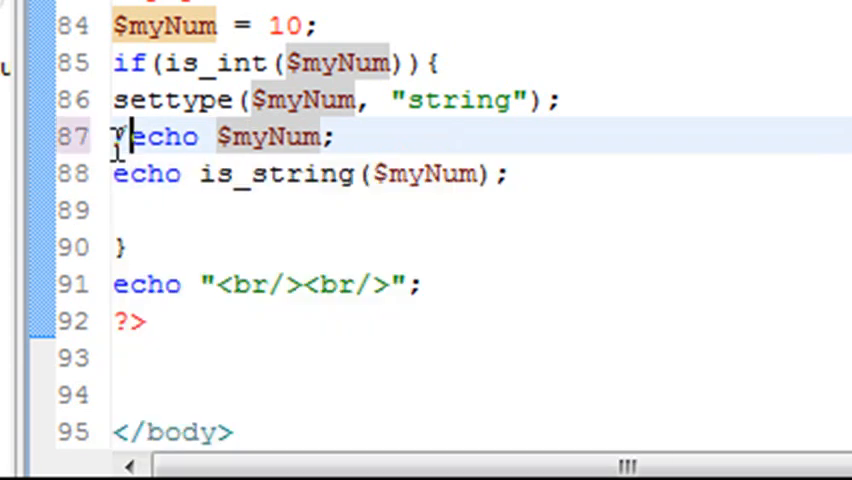
{"action": "type", "text": "//"}
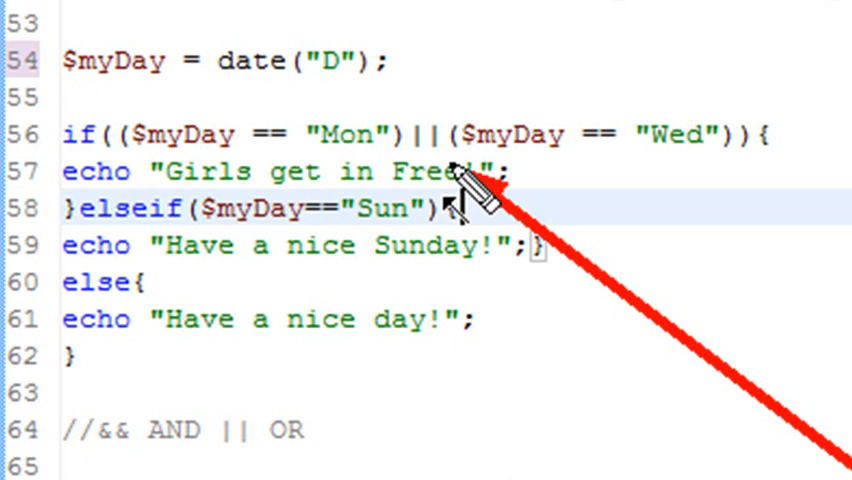
Scroll through the file reviewing the uncommented blocks and $myDay = date("D").
{"action": "left_click", "coordinate": [462, 208]}
{"action": "type", "text": "{"}
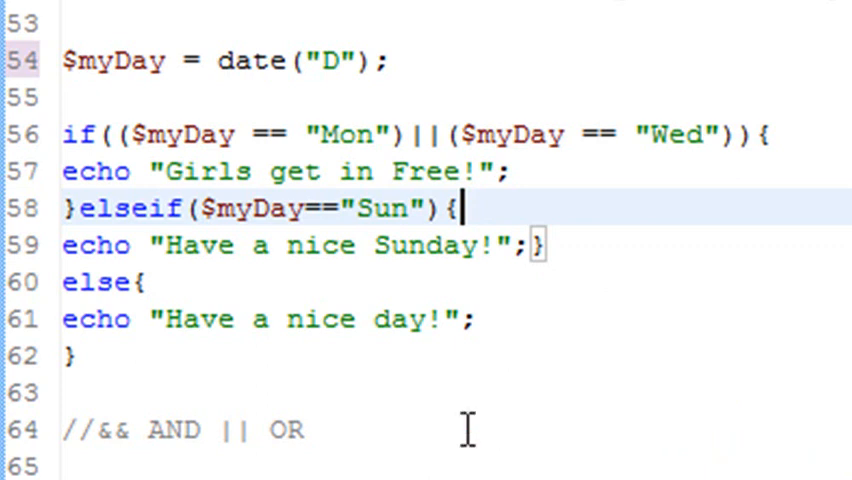
{"action": "scroll", "scroll_direction": "down", "scroll_amount": 3}
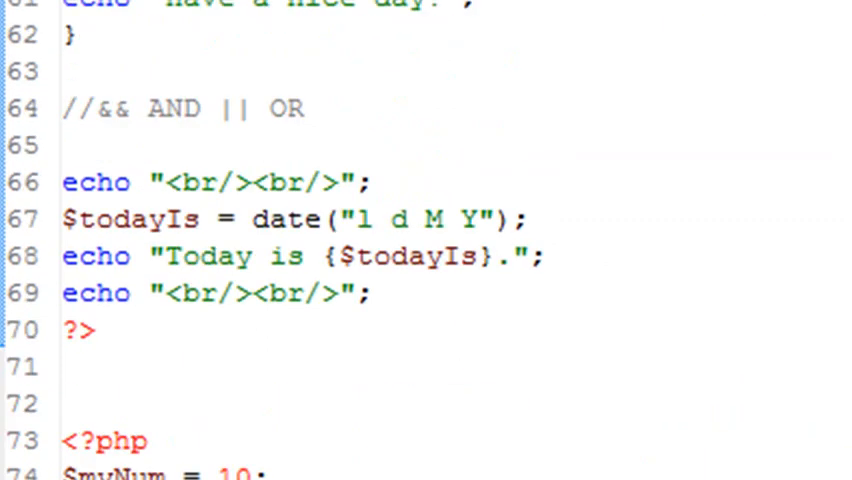
{"action": "scroll", "scroll_direction": "down", "scroll_amount": 3}
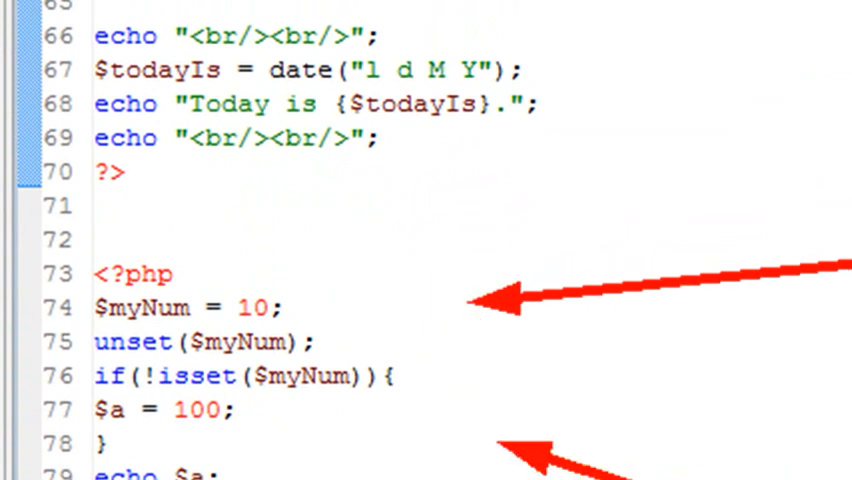
{"action": "scroll", "scroll_direction": "down", "scroll_amount": 3}
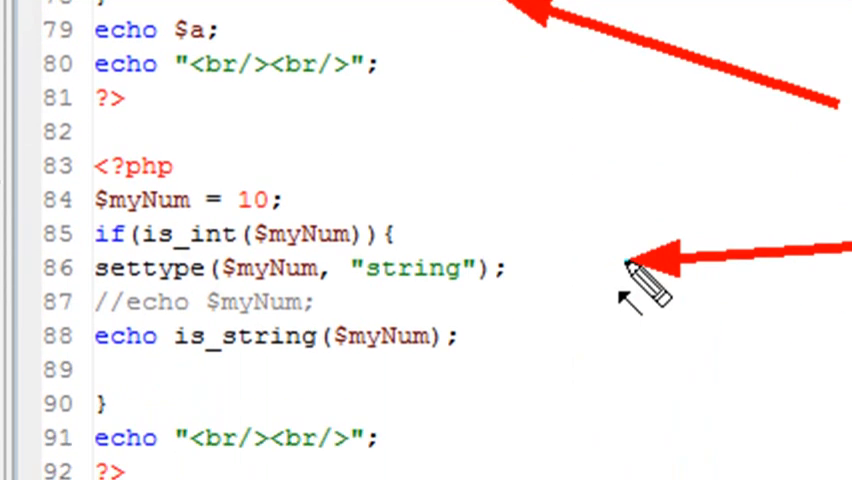